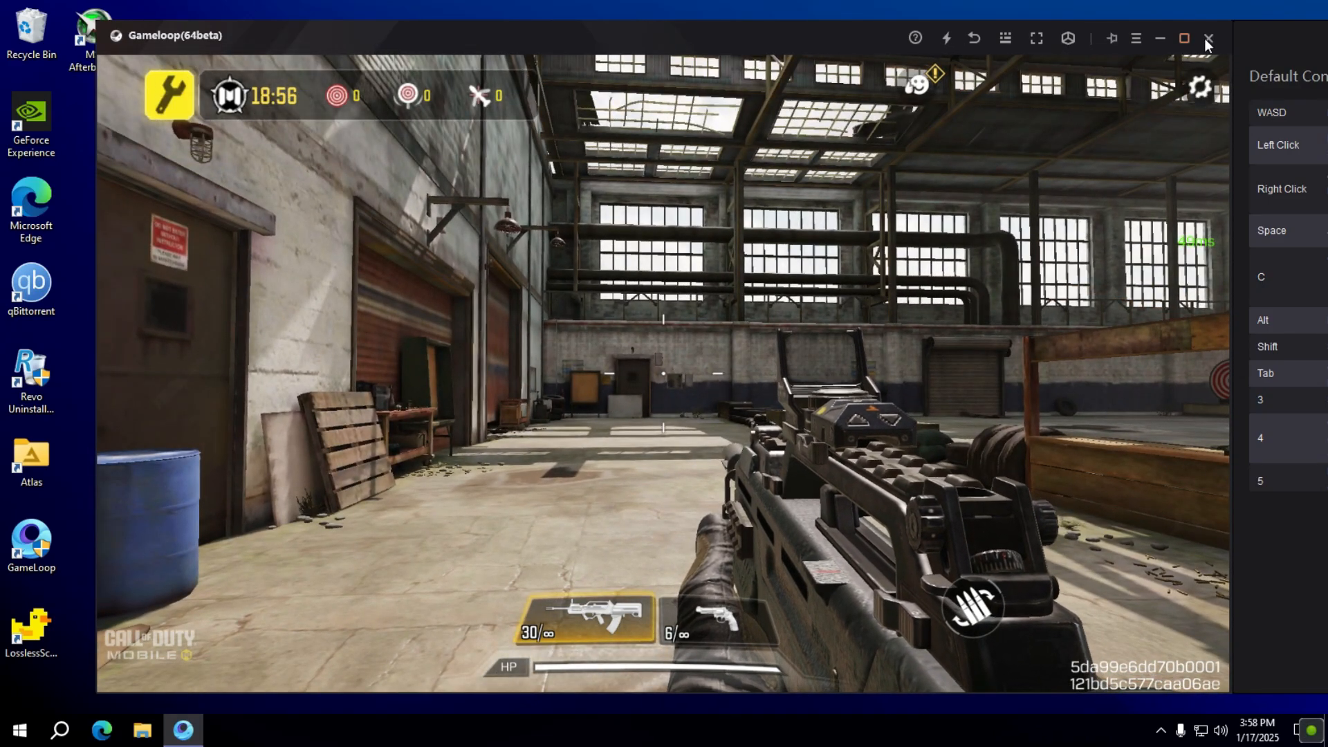
Close the GameLoop game, grab the download link from the keymapping fix note, and close the note
{"action": "left_click", "coordinate": [1207, 39]}
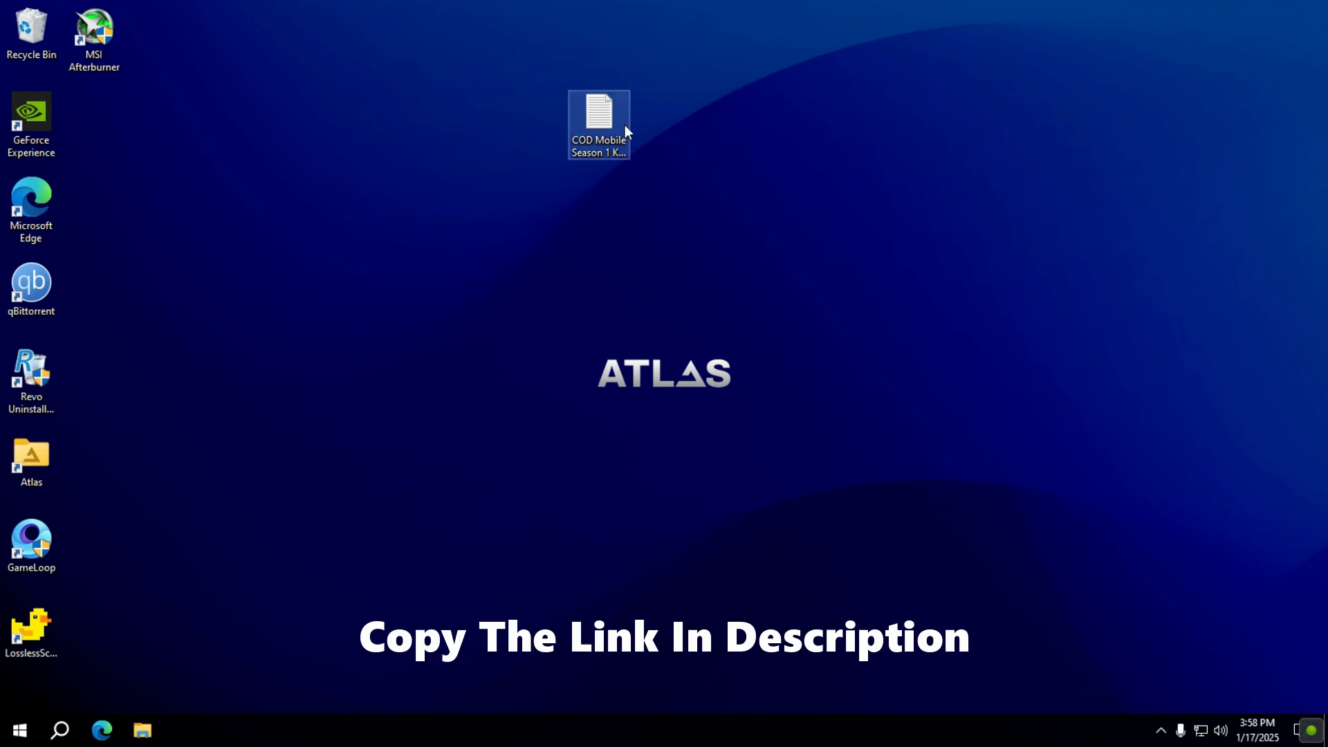
{"action": "double_click", "coordinate": [598, 123]}
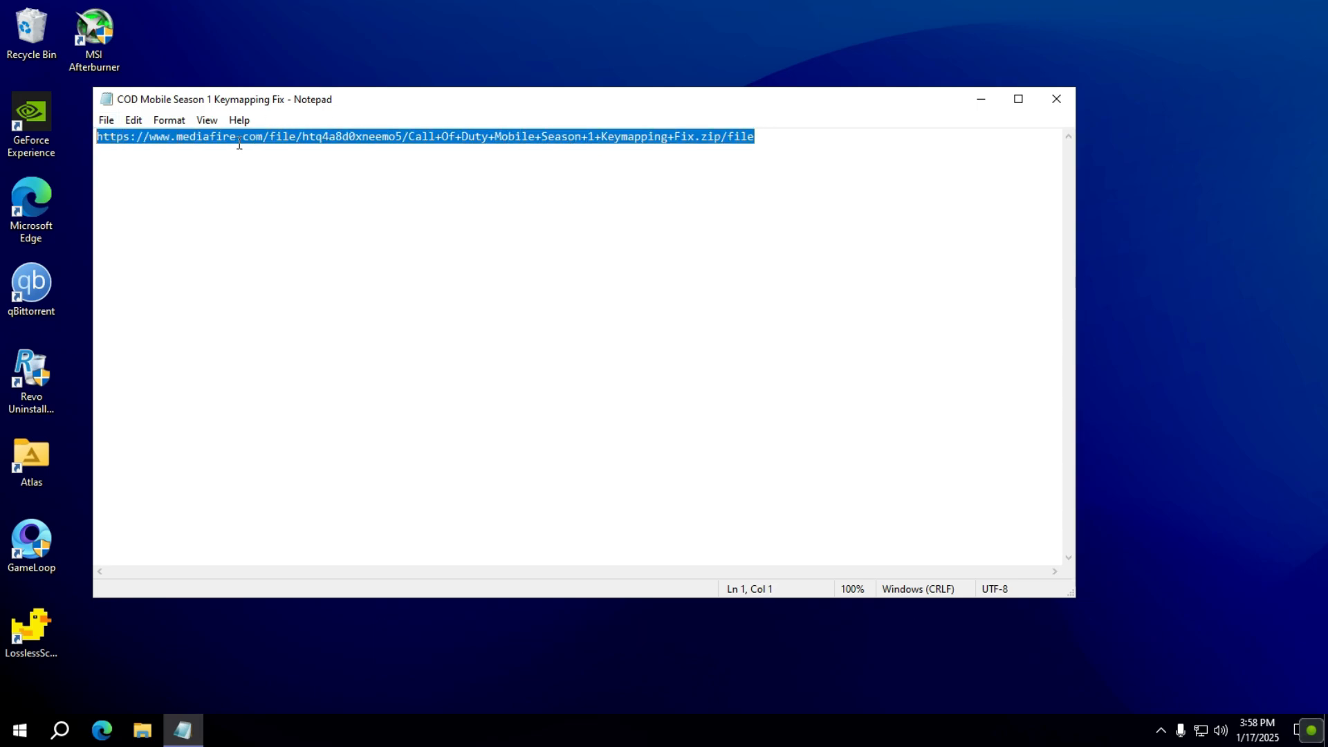
{"action": "mouse_move", "coordinate": [1055, 98]}
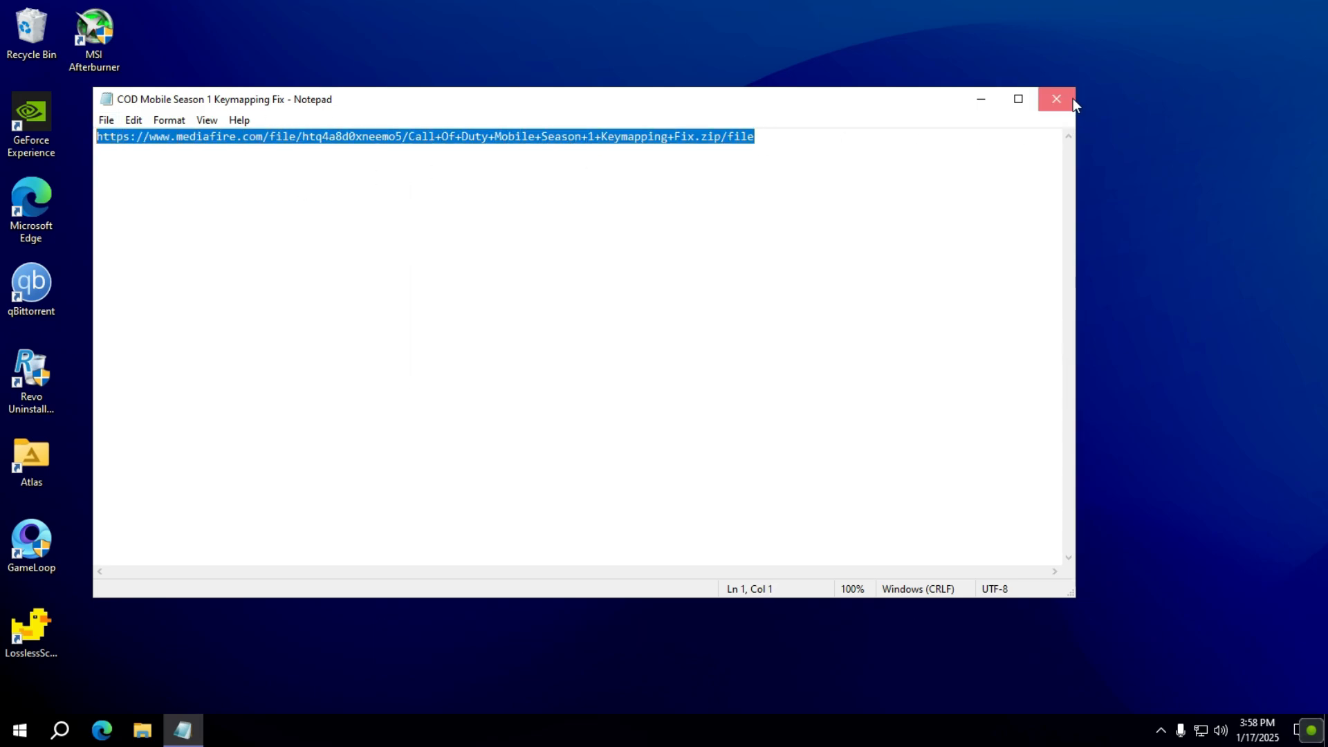
{"action": "left_click", "coordinate": [1056, 98]}
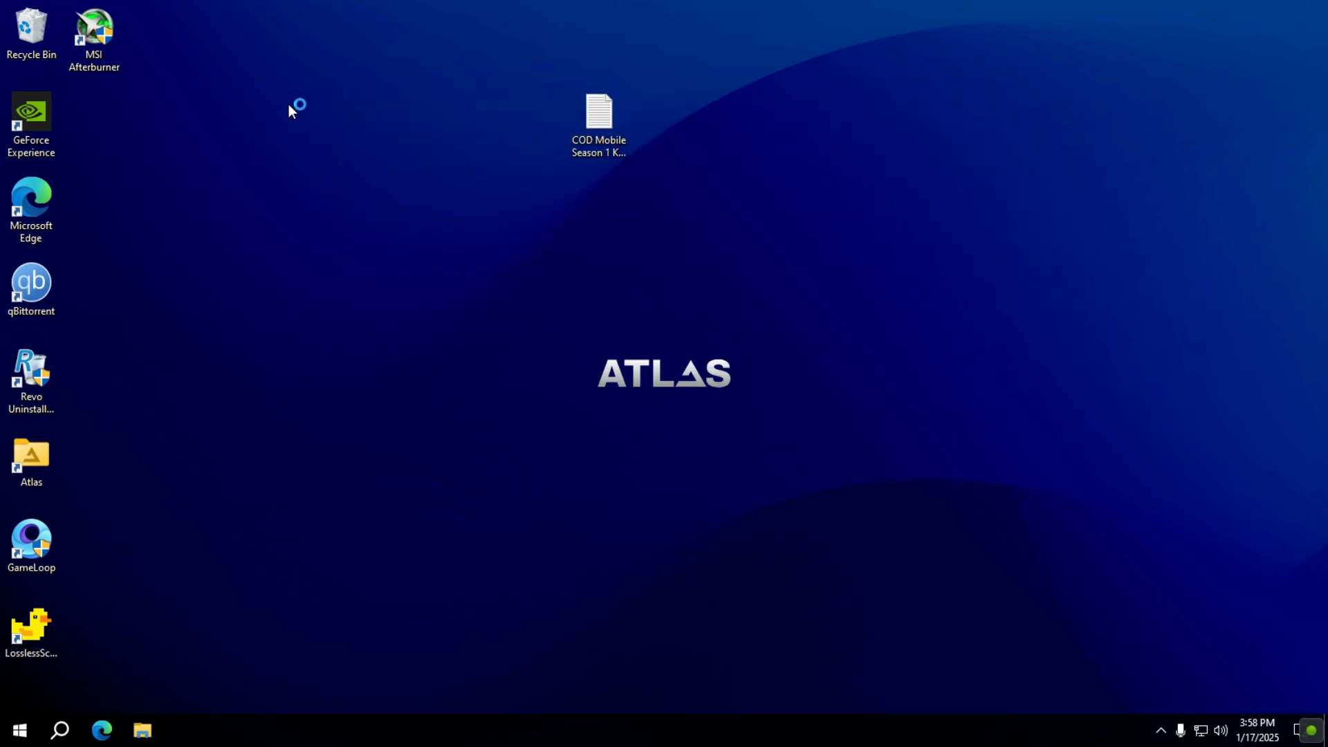
Go to the MediaFire page for the Call Of Duty Mobile Season 1 Keymapping Fix and download the zip
{"action": "left_click", "coordinate": [101, 731]}
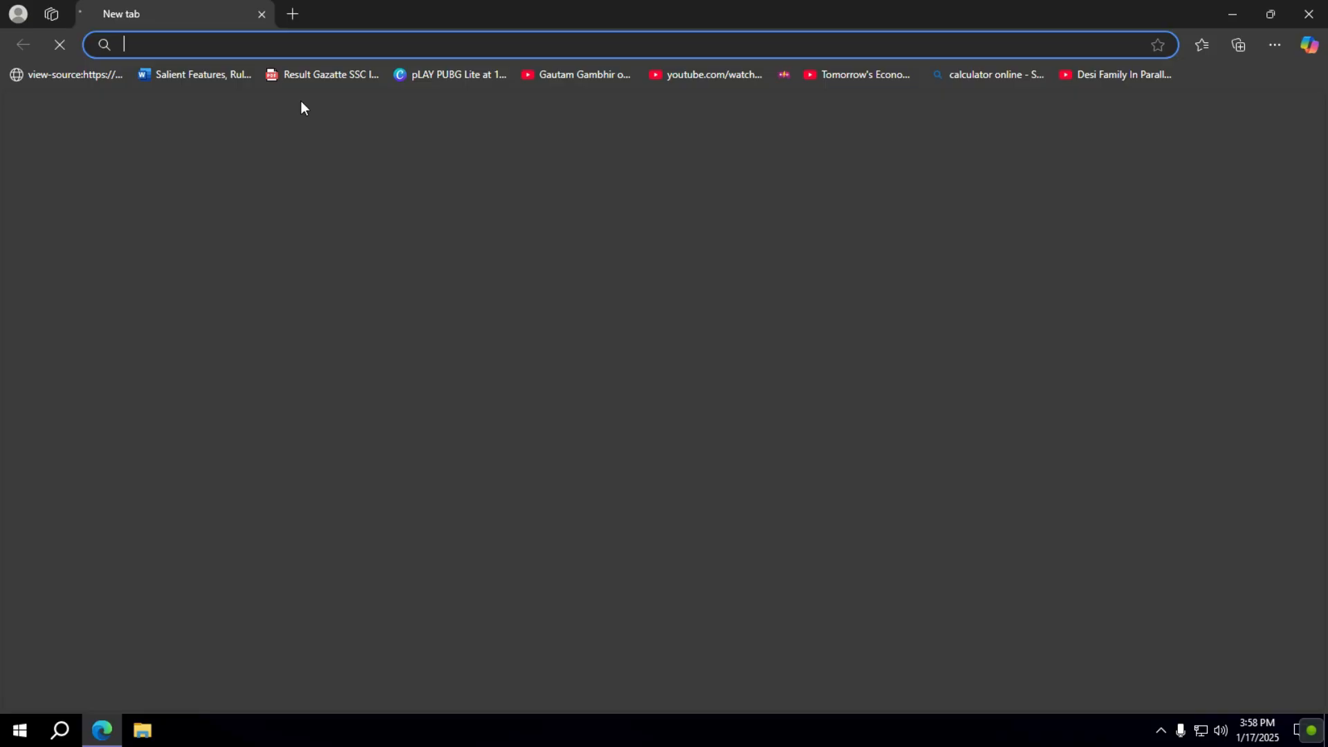
{"action": "type", "text": "https://www.mediafire.com/file/htq4a8d0xneemo5/Call+Of+Duty+Mobile+Season+1+Keymapping+Fix.zip/file"}
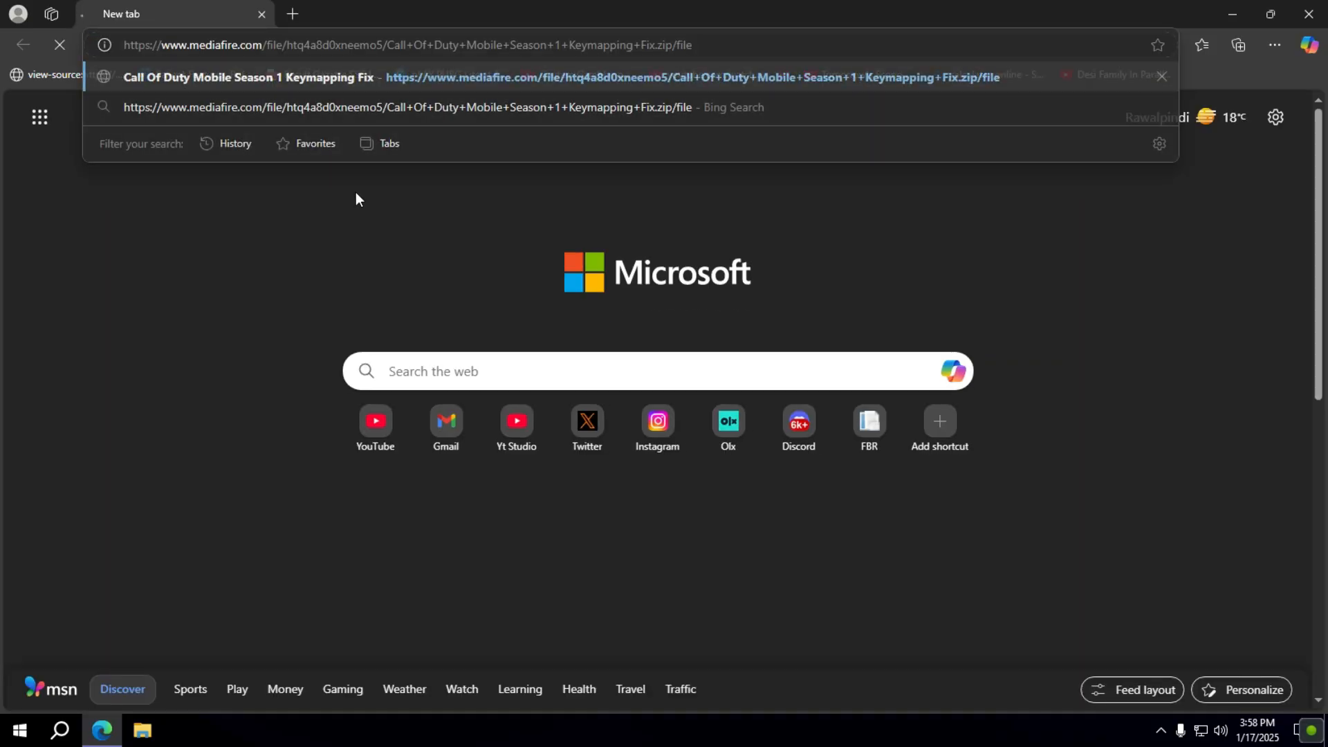
{"action": "left_click", "coordinate": [550, 77]}
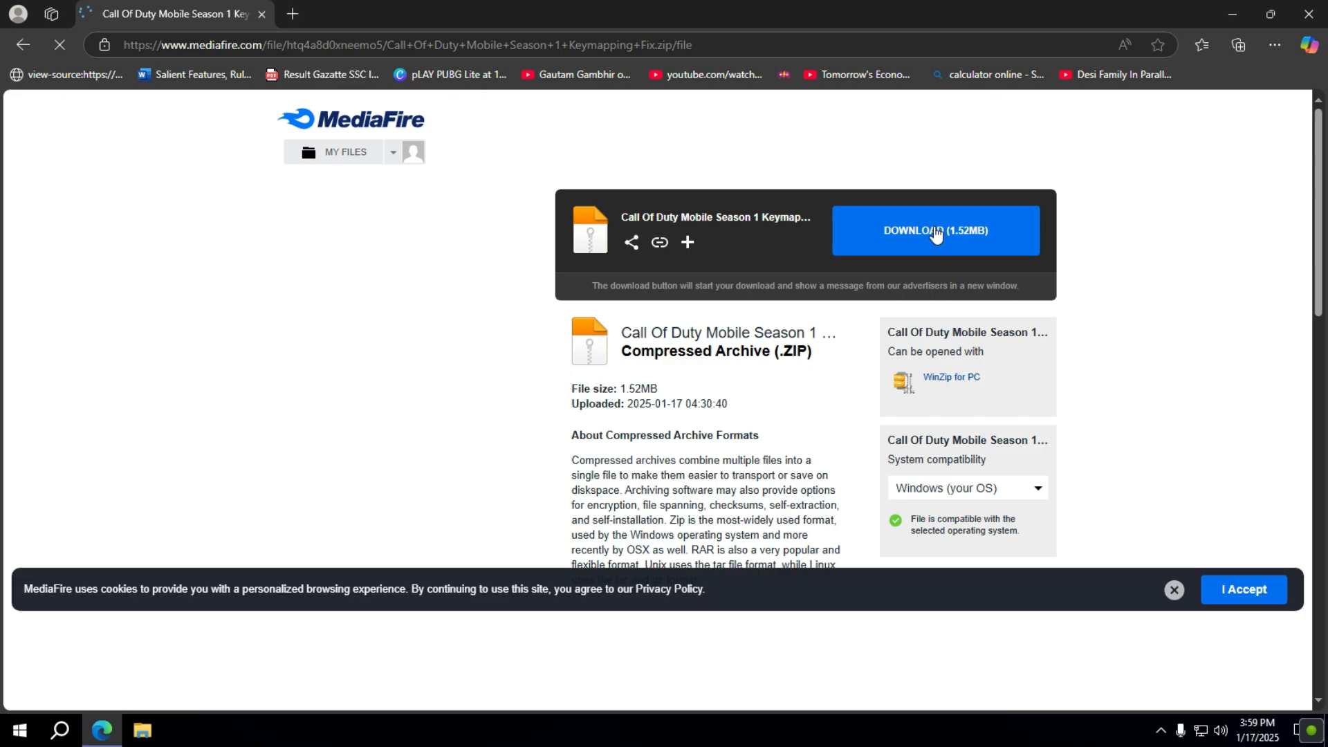
{"action": "left_click", "coordinate": [935, 231]}
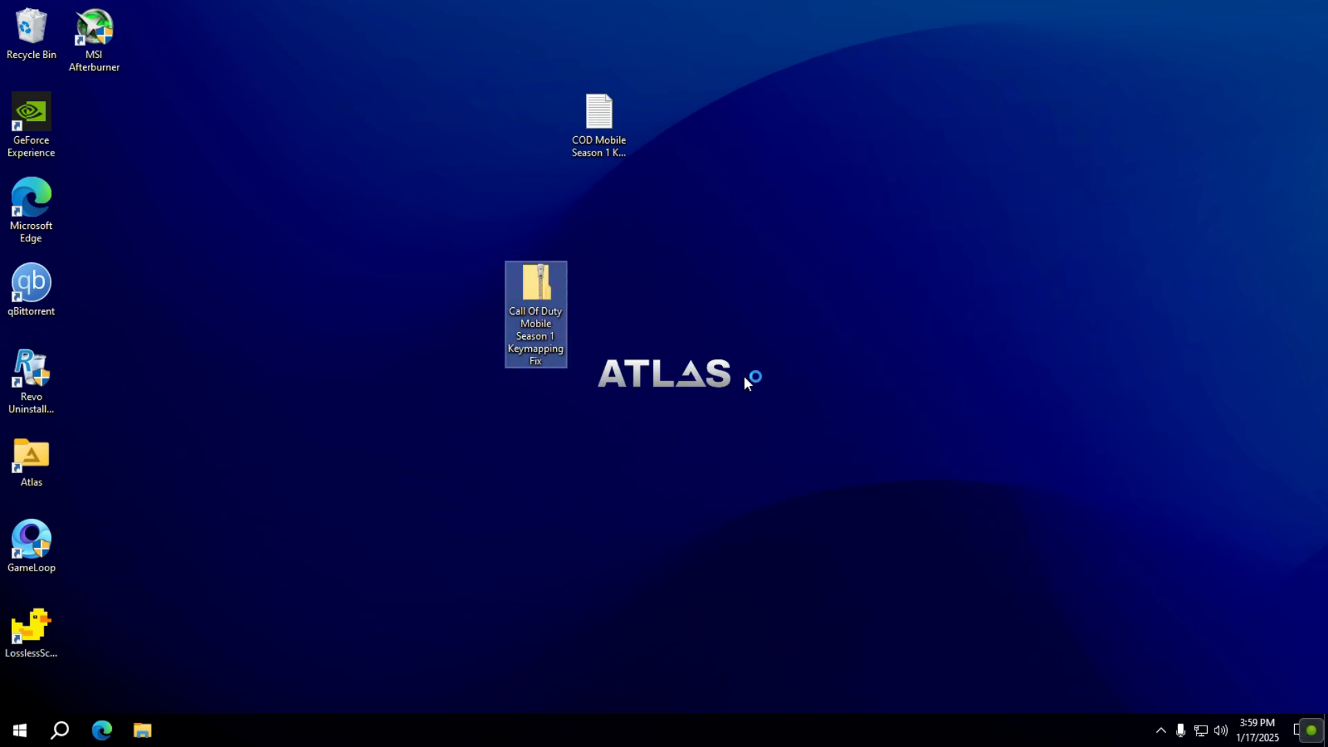
Extract the fix zip onto the desktop and bring up actions for the extracted folder
{"action": "left_click_drag", "start_coordinate": [535, 284], "coordinate": [95, 128]}
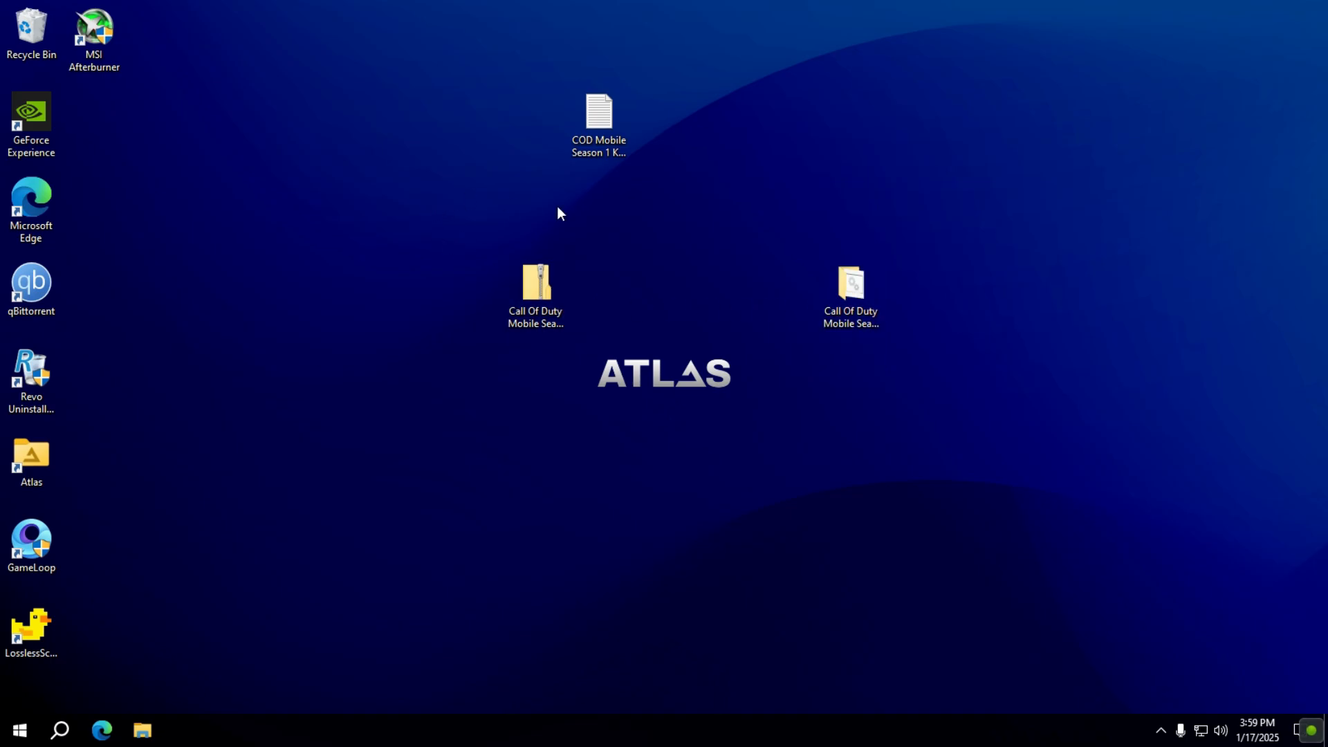
{"action": "right_click", "coordinate": [199, 359]}
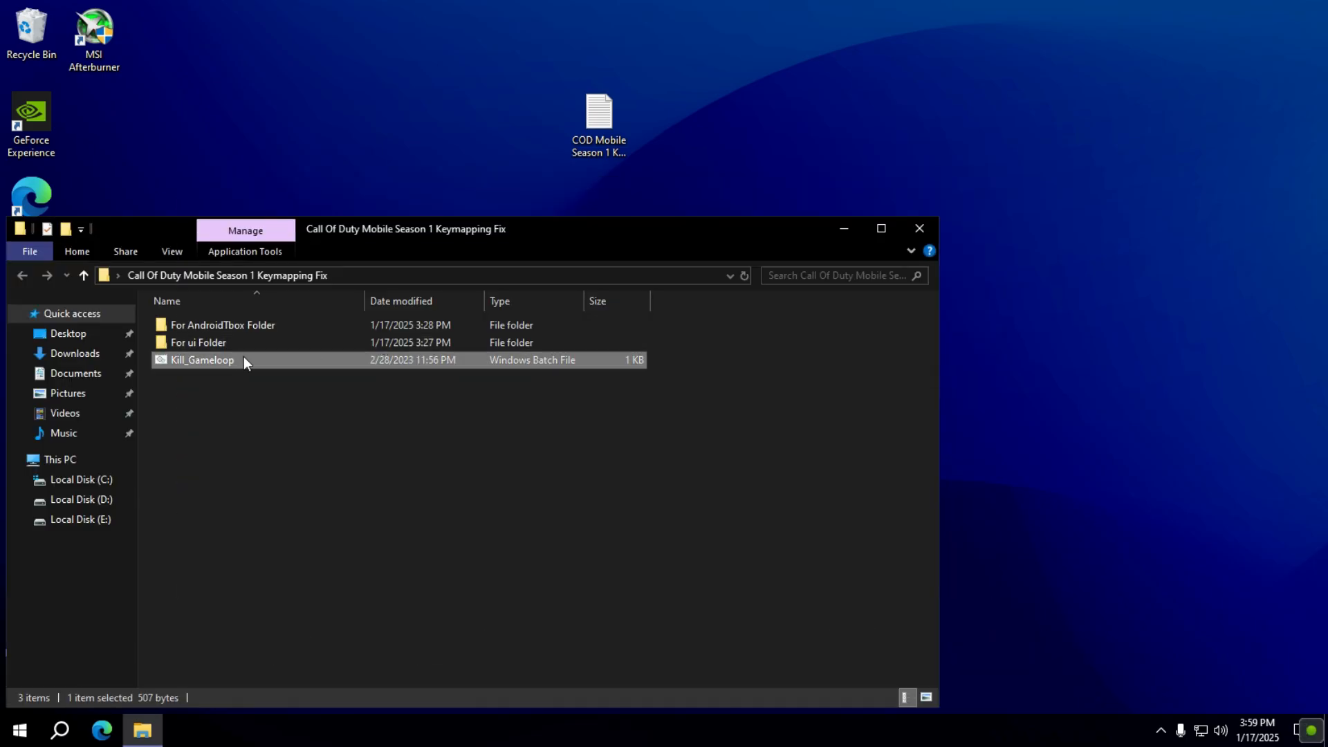
Select and copy every file in the For ui Folder, then head to the C drive
{"action": "double_click", "coordinate": [198, 341]}
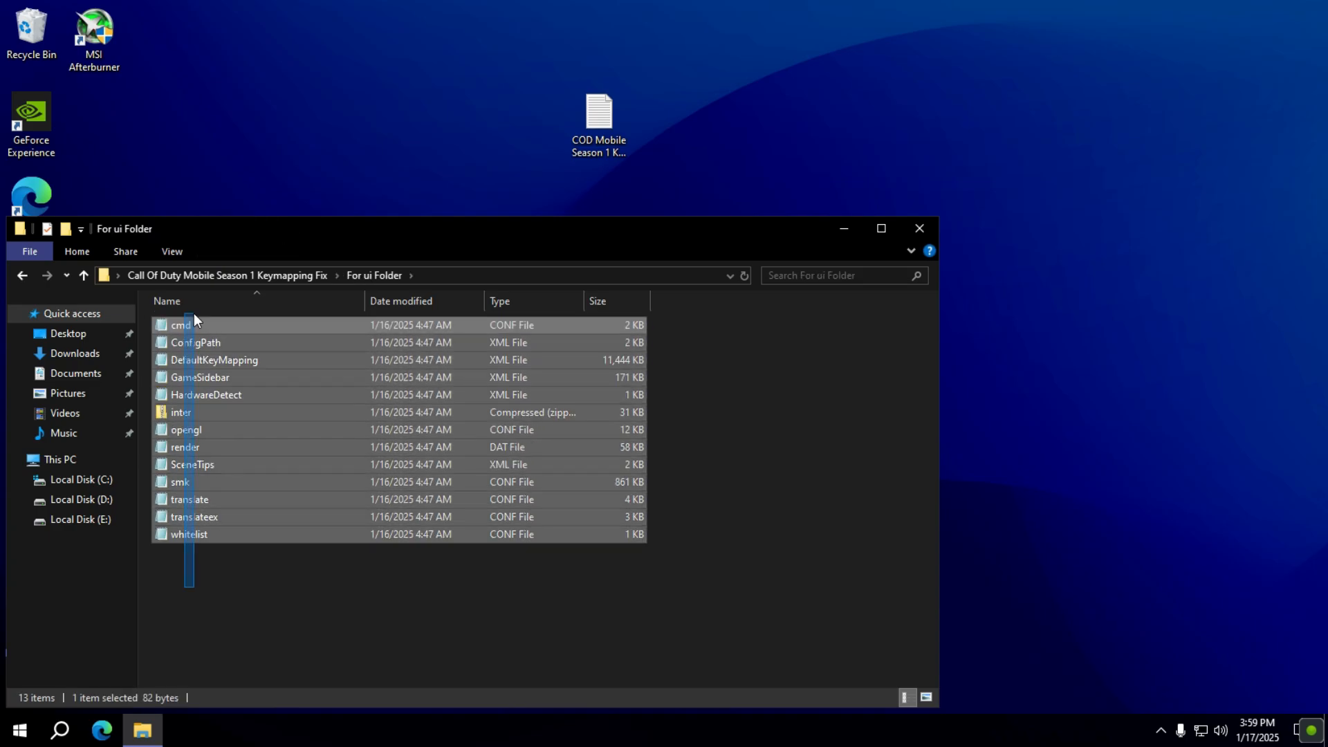
{"action": "key", "text": "ctrl+a"}
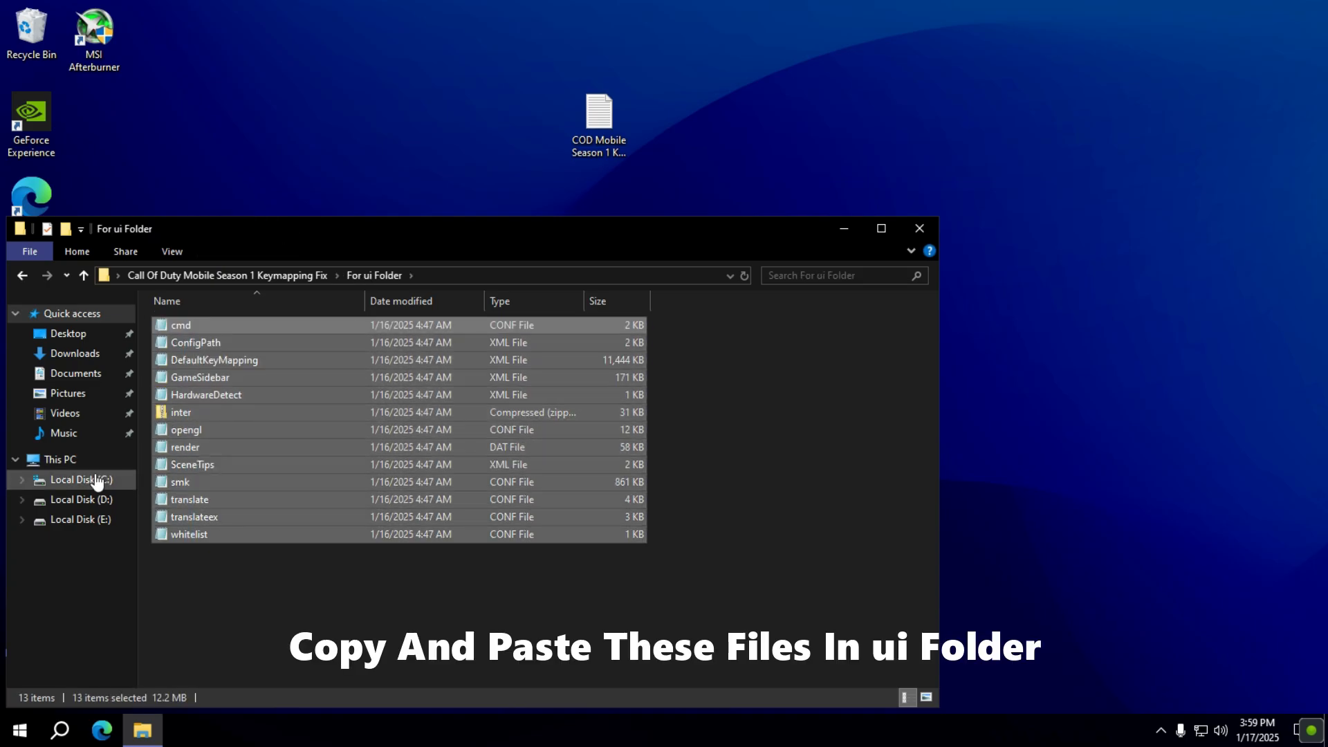
{"action": "left_click", "coordinate": [80, 478]}
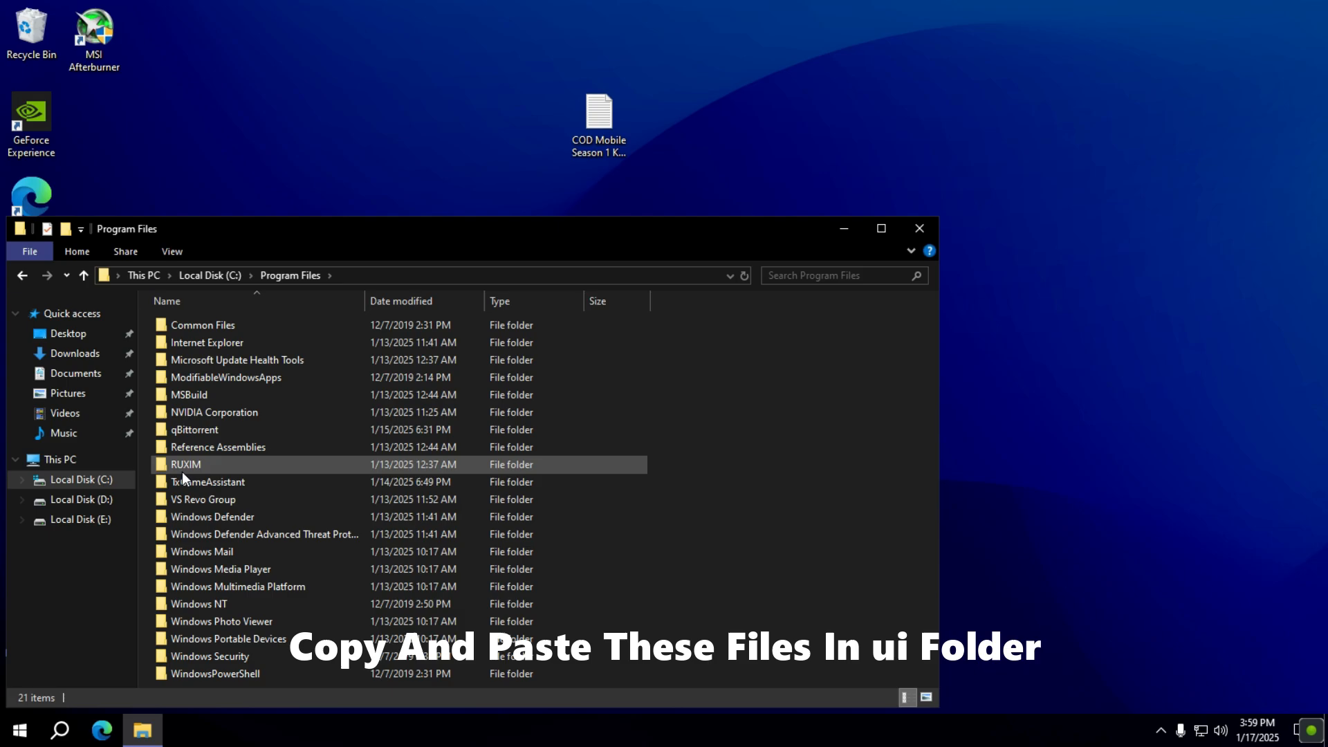
Paste the fix files into Program Files\TxGameAssistant\ui\ConfigFile
{"action": "double_click", "coordinate": [209, 481]}
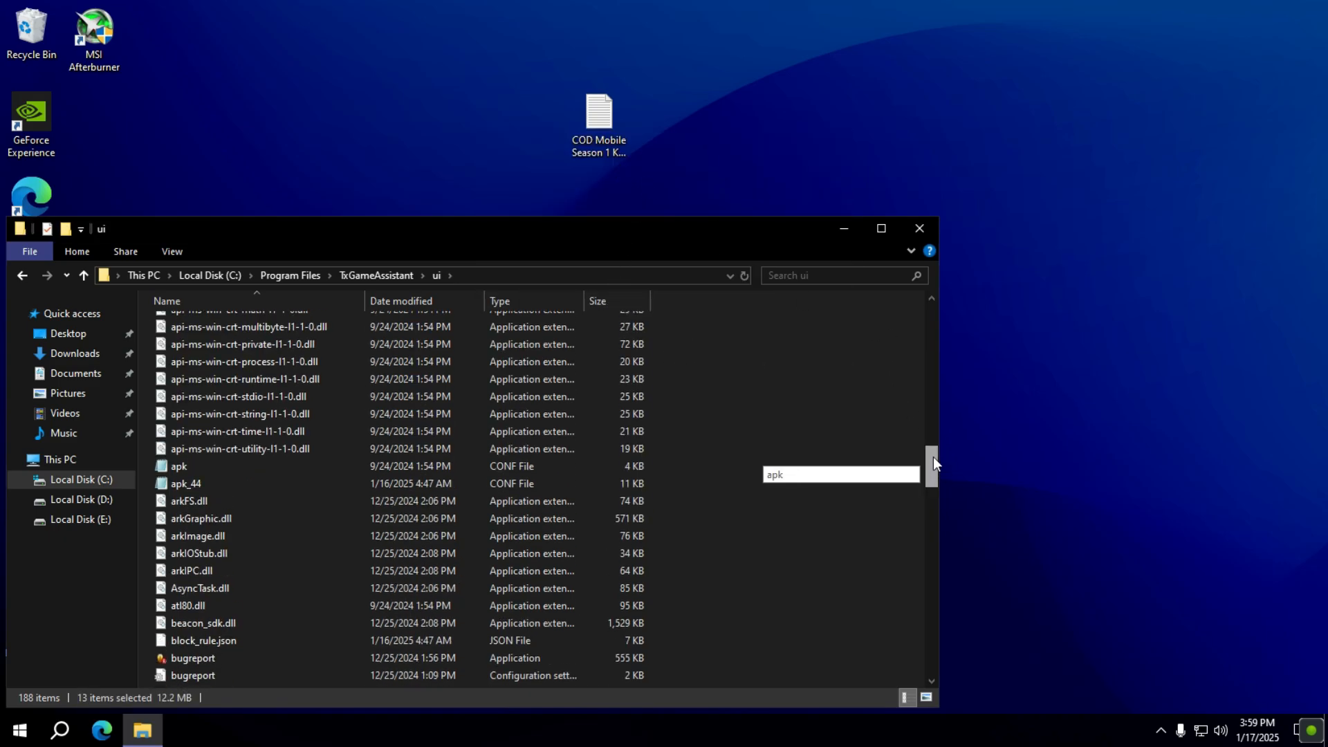
{"action": "scroll", "scroll_direction": "up", "scroll_amount": 3}
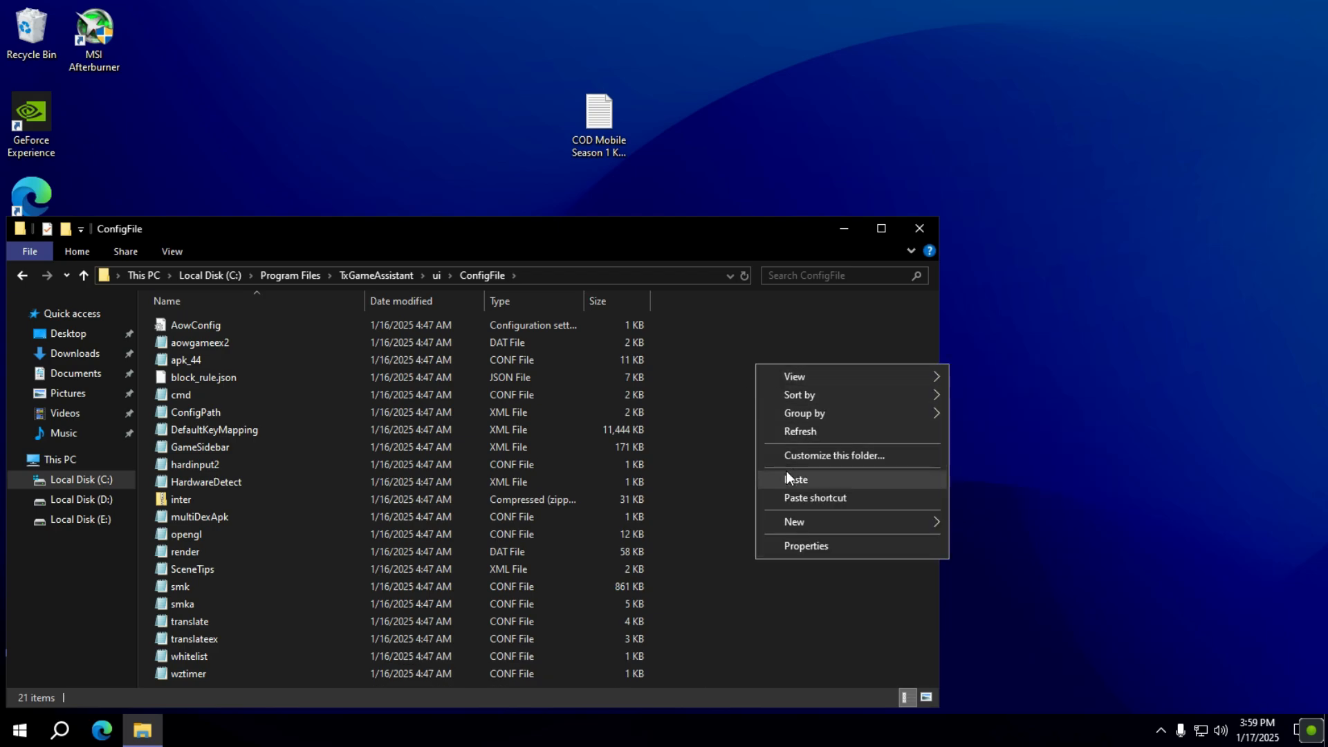
{"action": "left_click", "coordinate": [795, 478]}
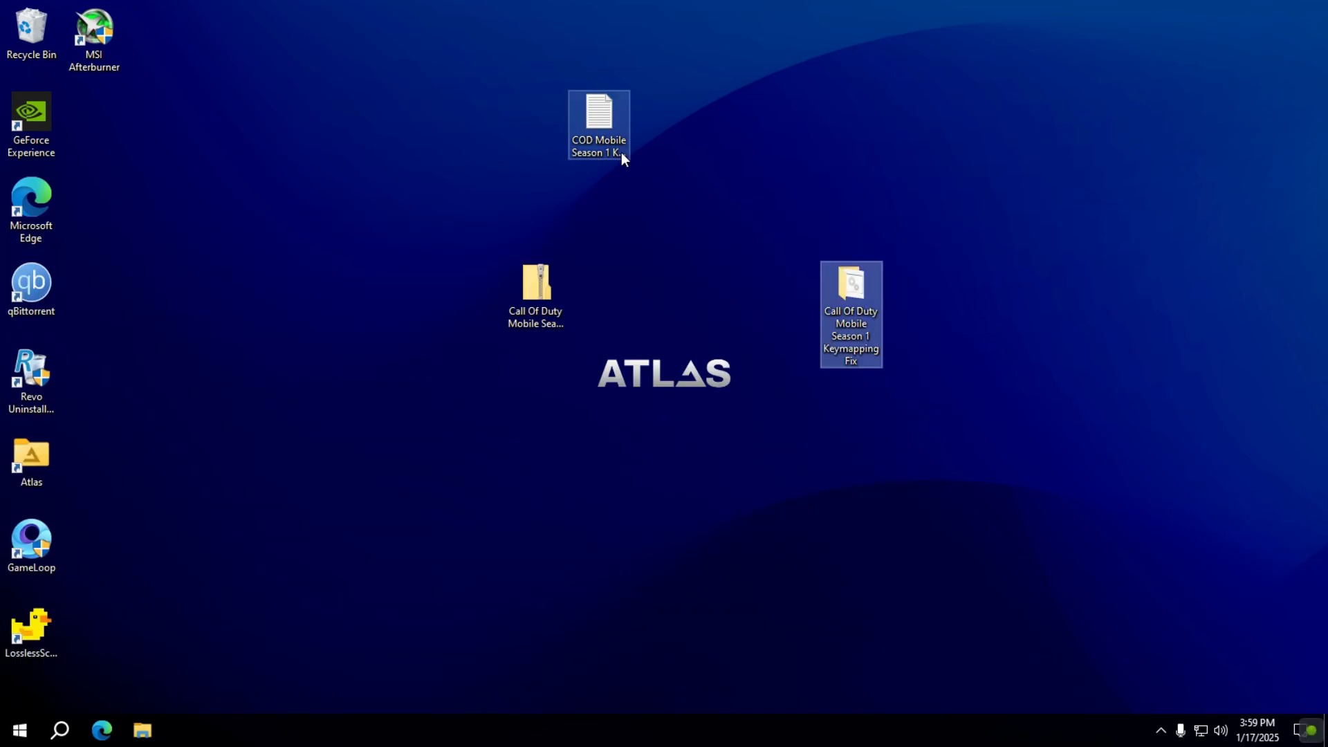
Copy the TVM_100 file from the For AndroidTbox Folder and reveal hidden items in the view
{"action": "double_click", "coordinate": [850, 313]}
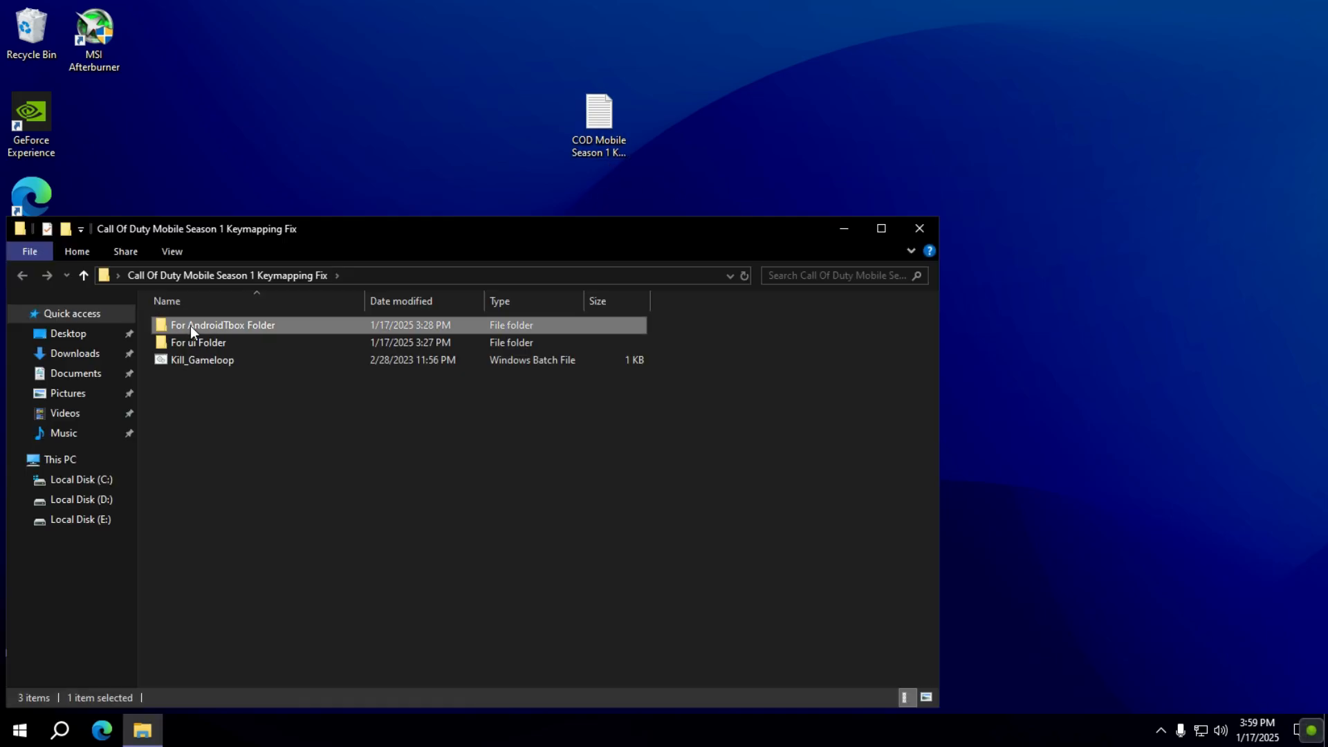
{"action": "right_click", "coordinate": [188, 324]}
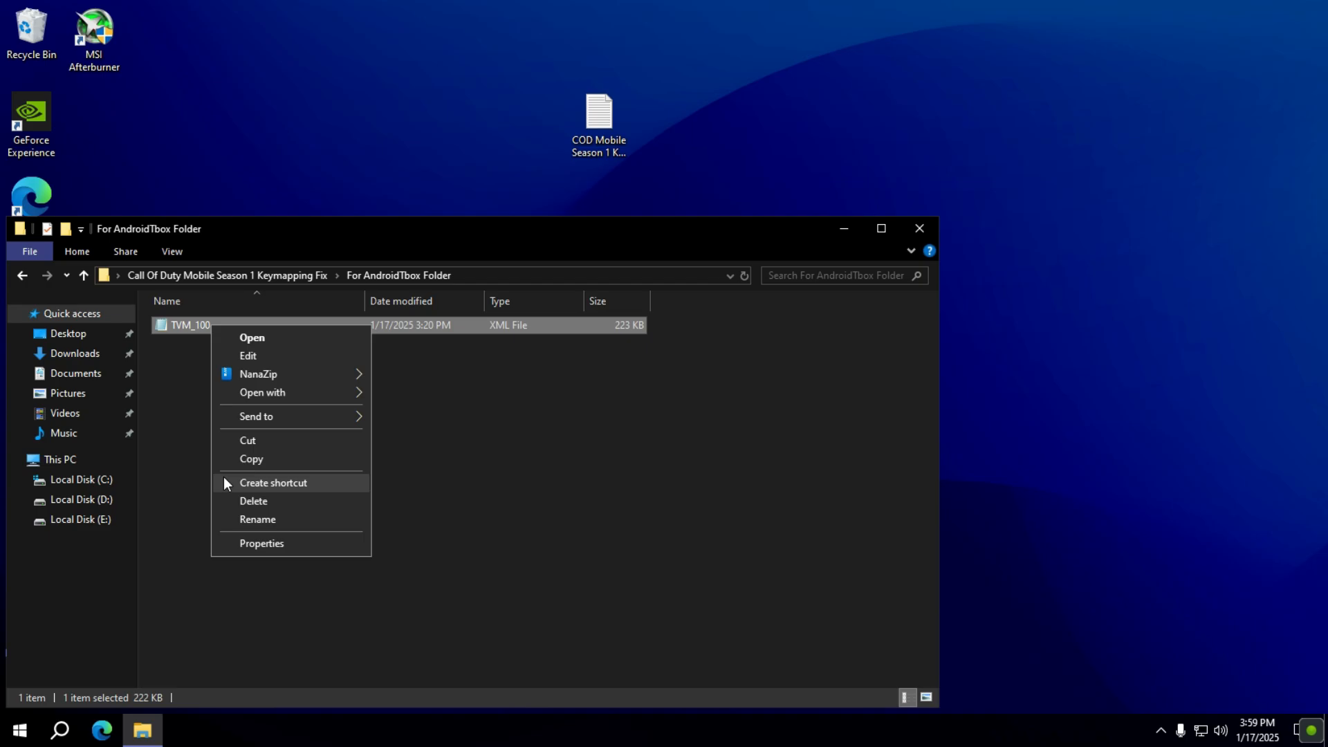
{"action": "left_click", "coordinate": [81, 480]}
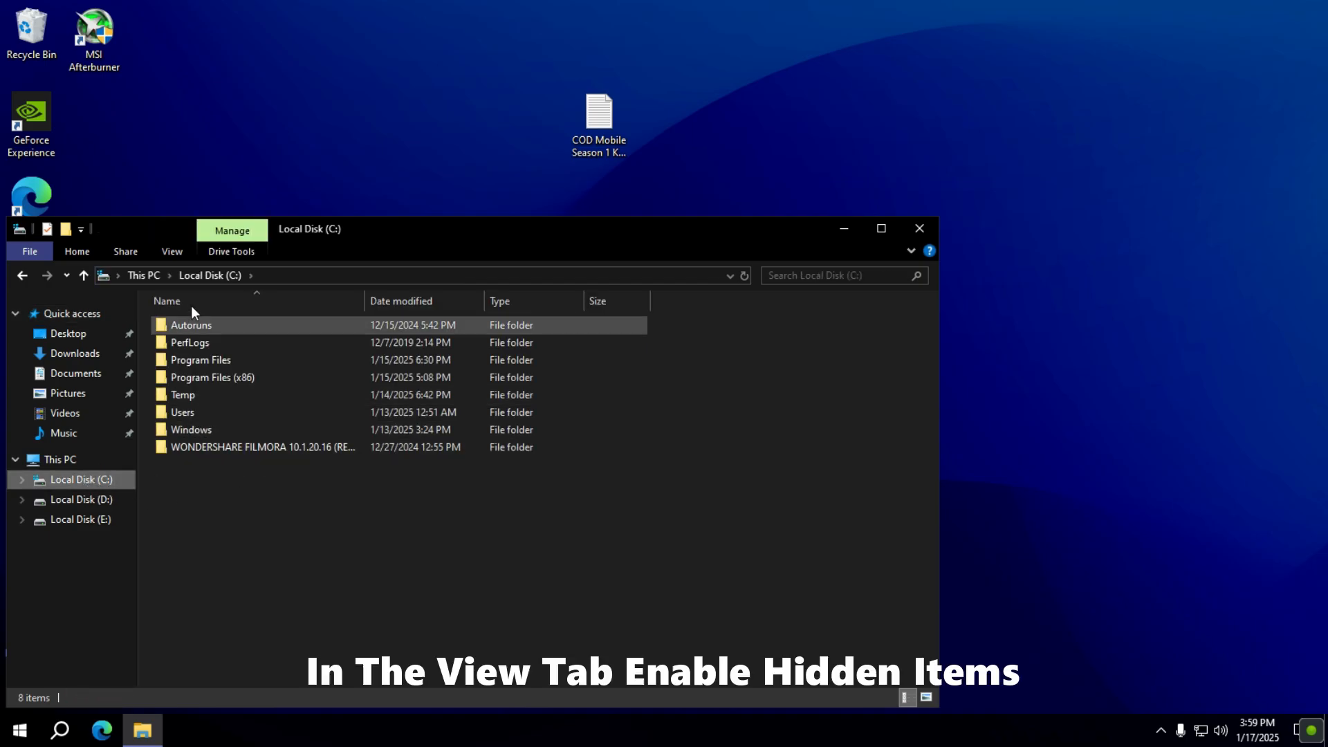
{"action": "left_click", "coordinate": [170, 251]}
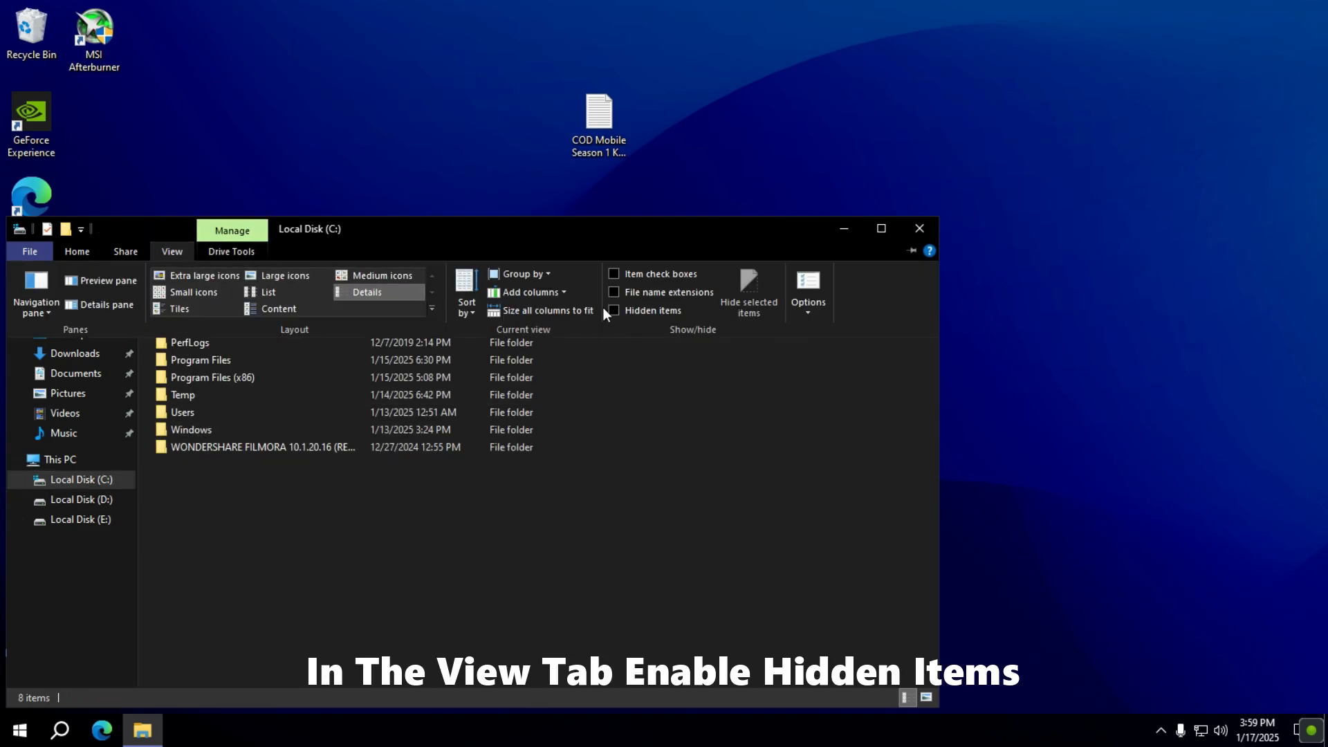
{"action": "left_click", "coordinate": [613, 310]}
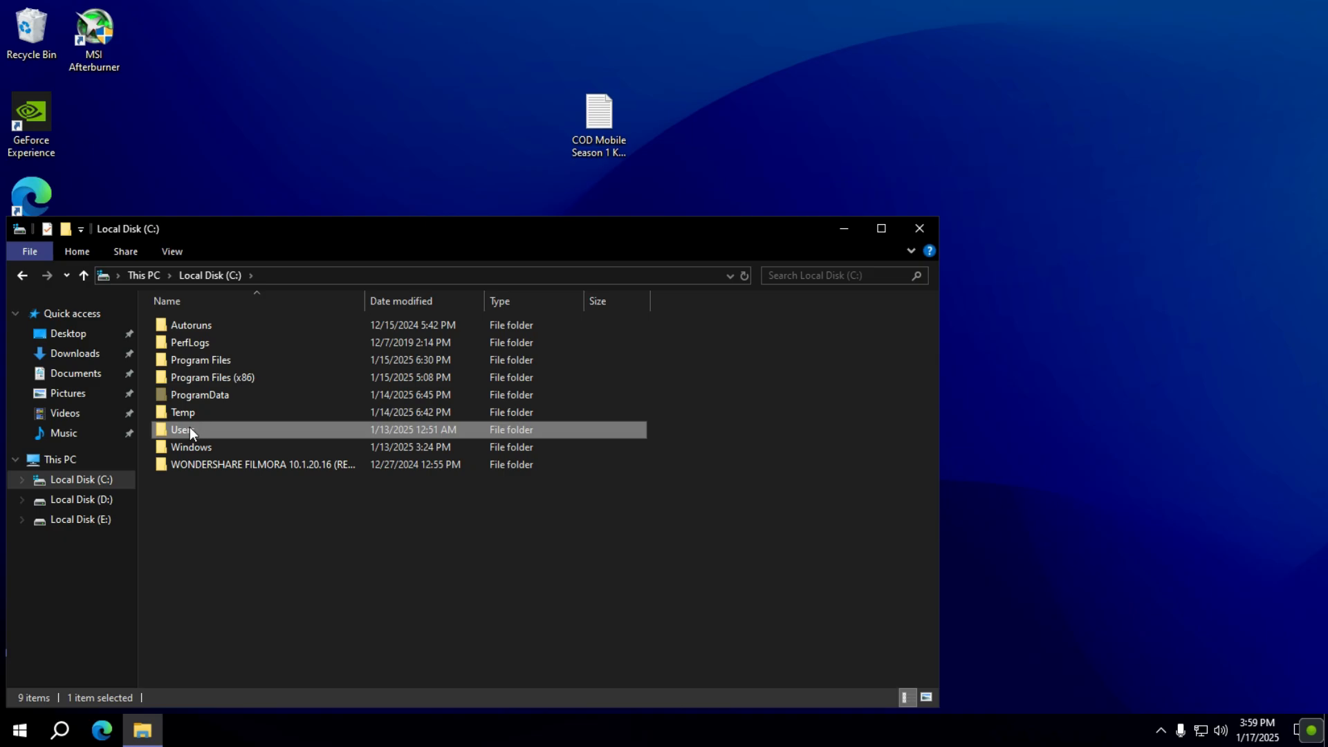
Paste TVM_100 into the user's AppData\Roaming\AndroidTbox folder and launch GameLoop
{"action": "double_click", "coordinate": [180, 429]}
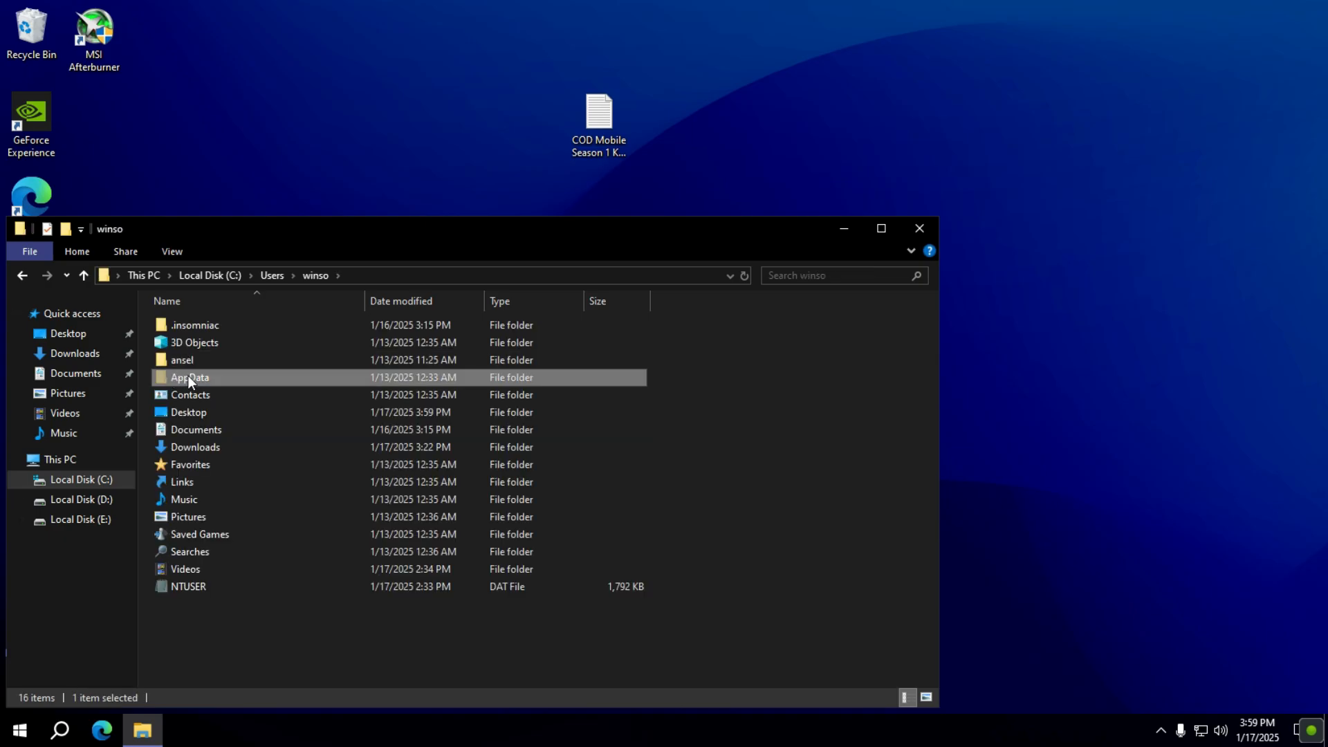
{"action": "double_click", "coordinate": [190, 376]}
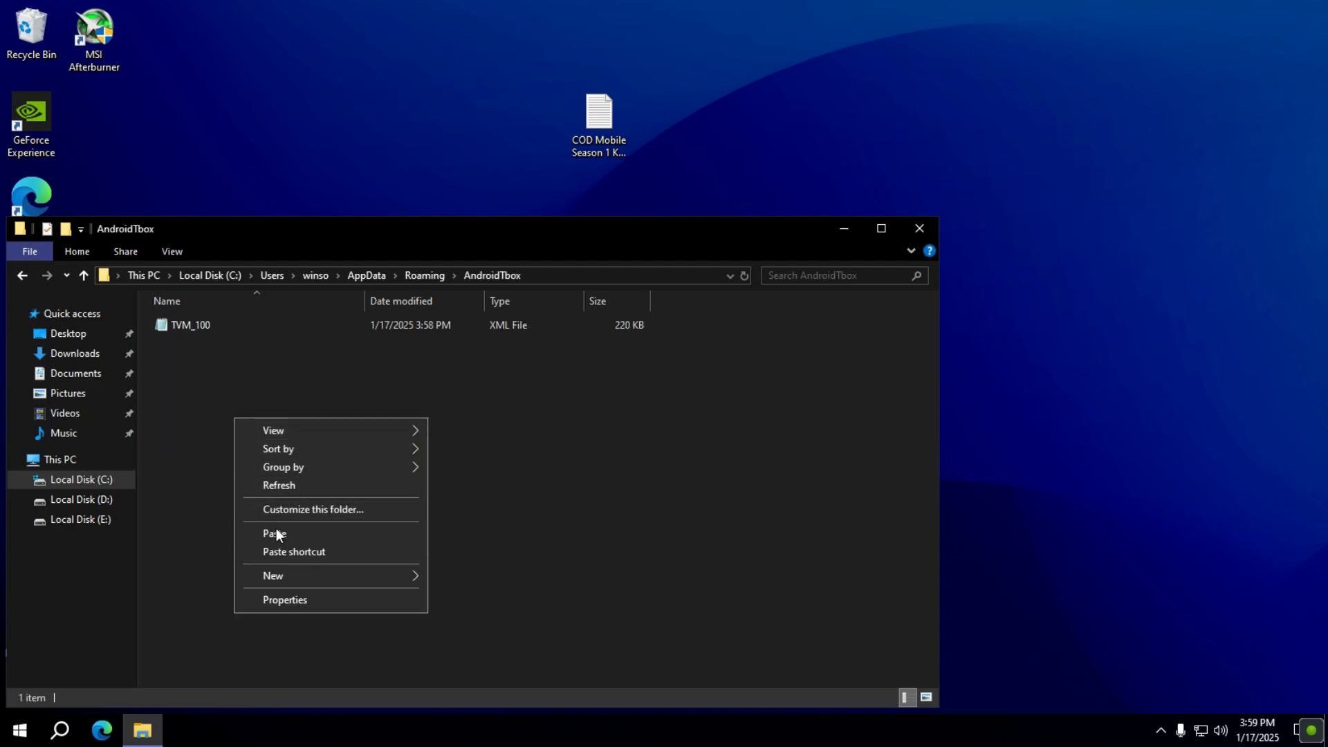
{"action": "left_click", "coordinate": [273, 533]}
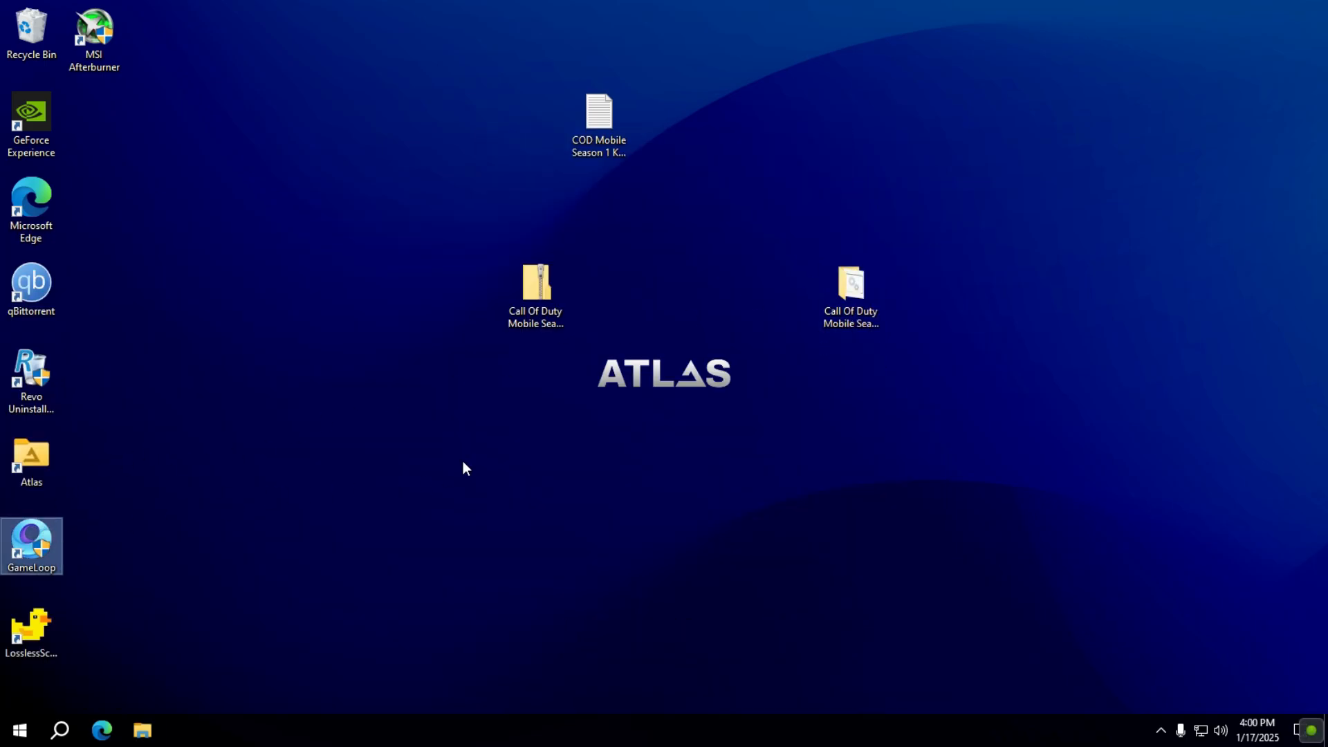
{"action": "double_click", "coordinate": [32, 545]}
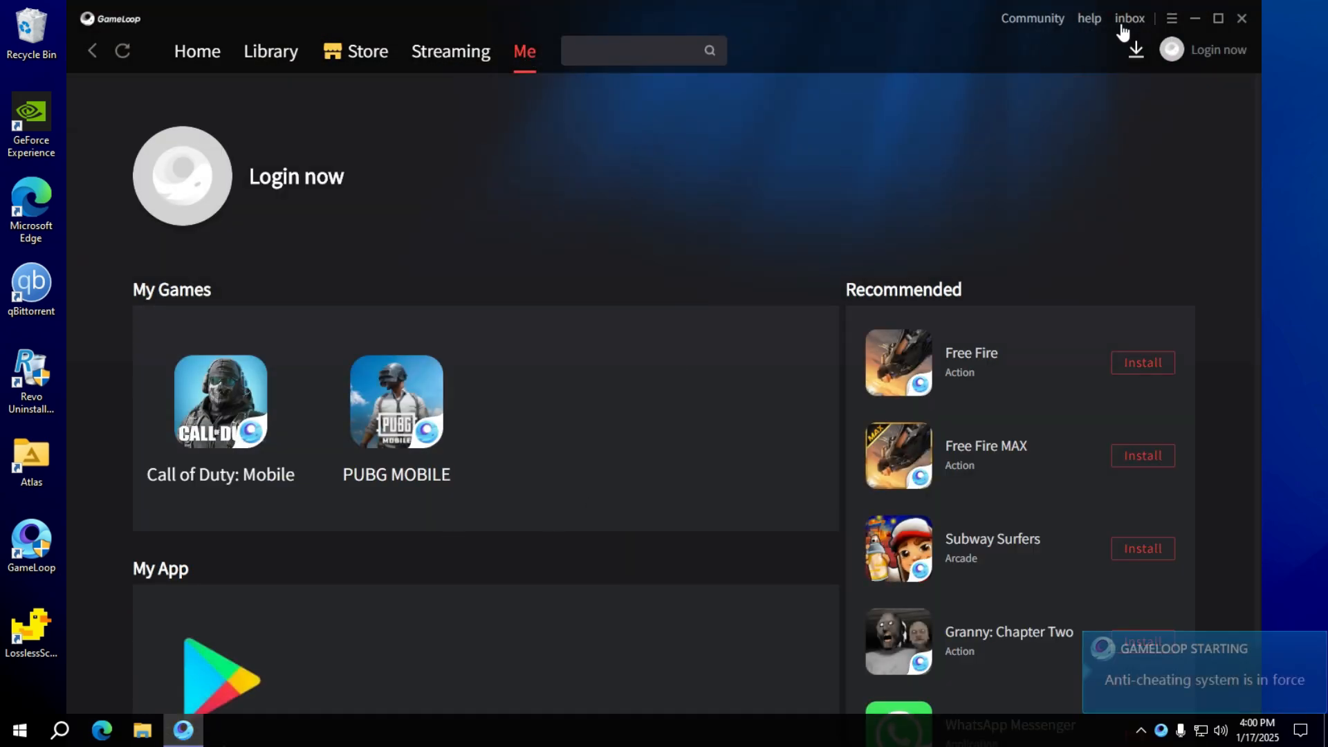